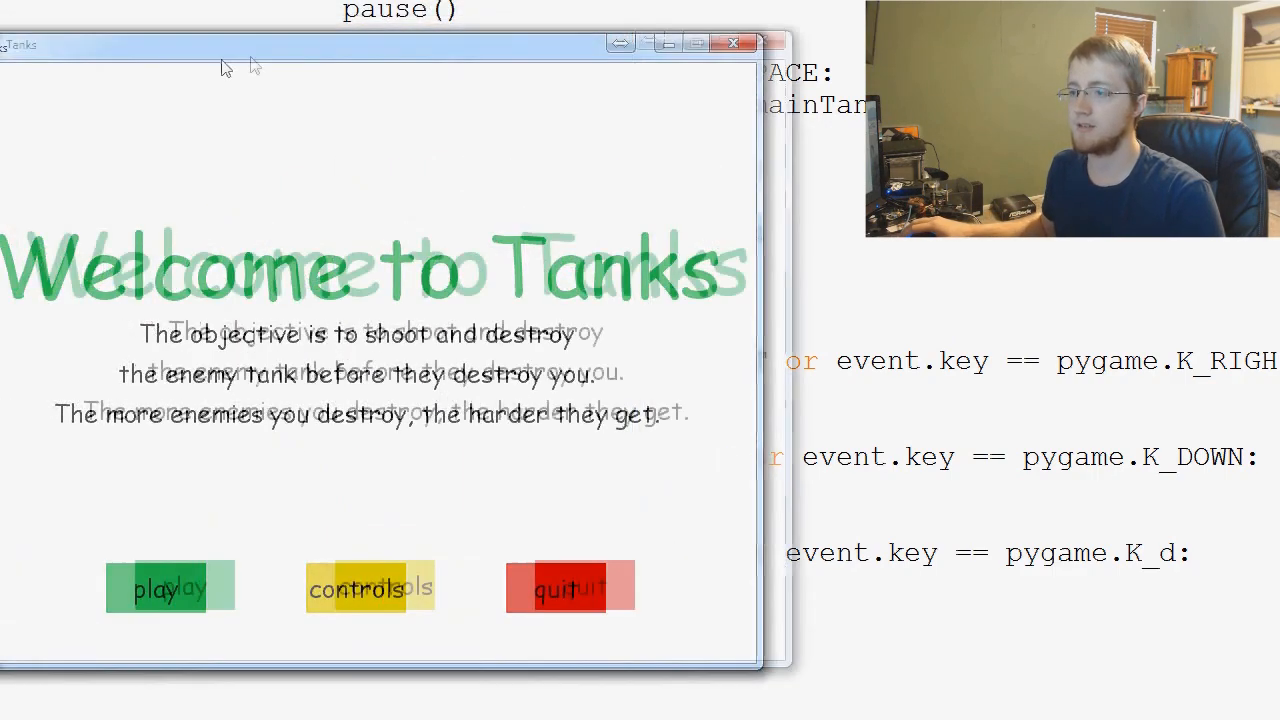
# Step: Close the Tanks window and scroll gameLoop to the fire_power and power() lines
pyautogui.click(170, 588)
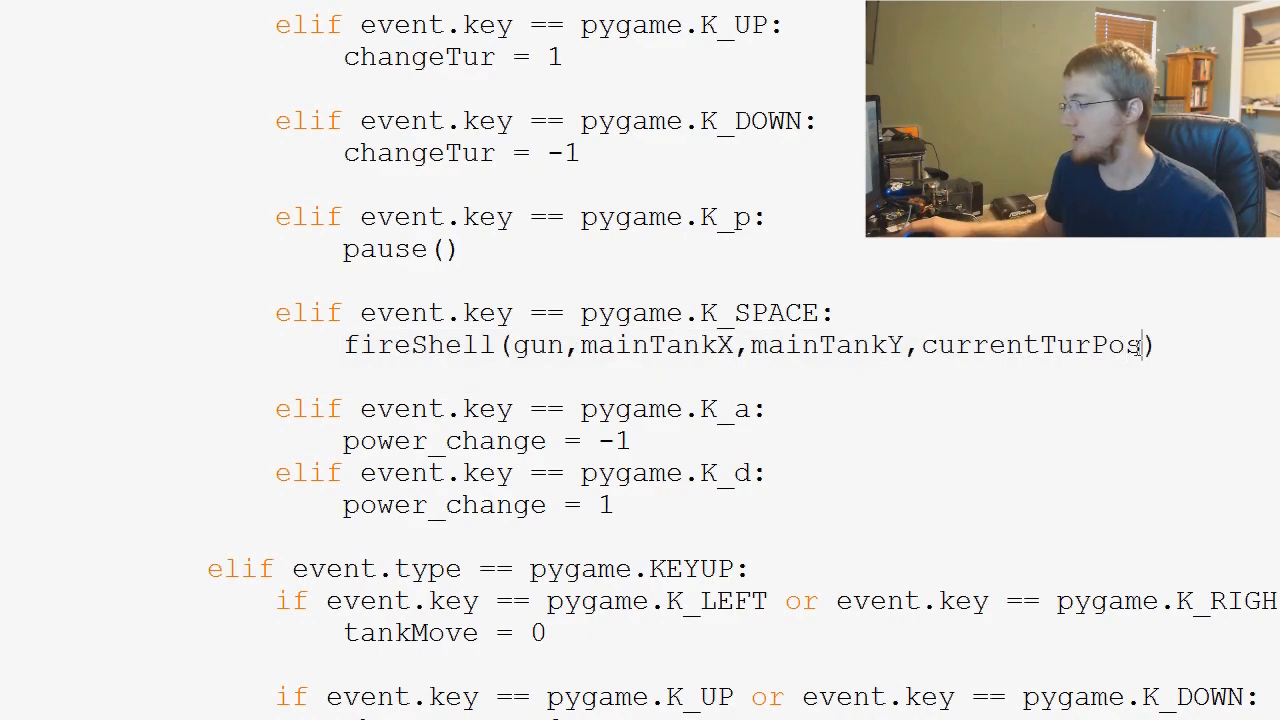
pyautogui.scroll(-3)
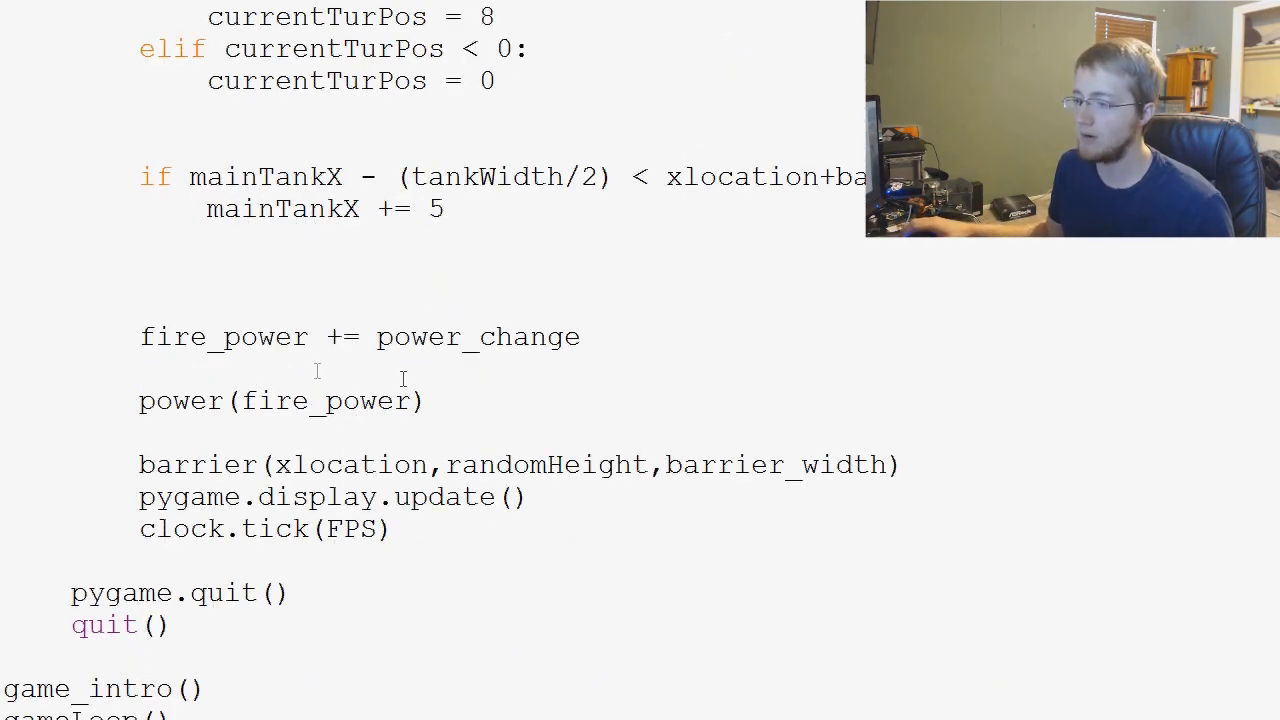
# Step: Add ', fire_power' to the K_SPACE fireShell call and ',gun_power' to the fireShell definition
pyautogui.doubleClick(330, 400)
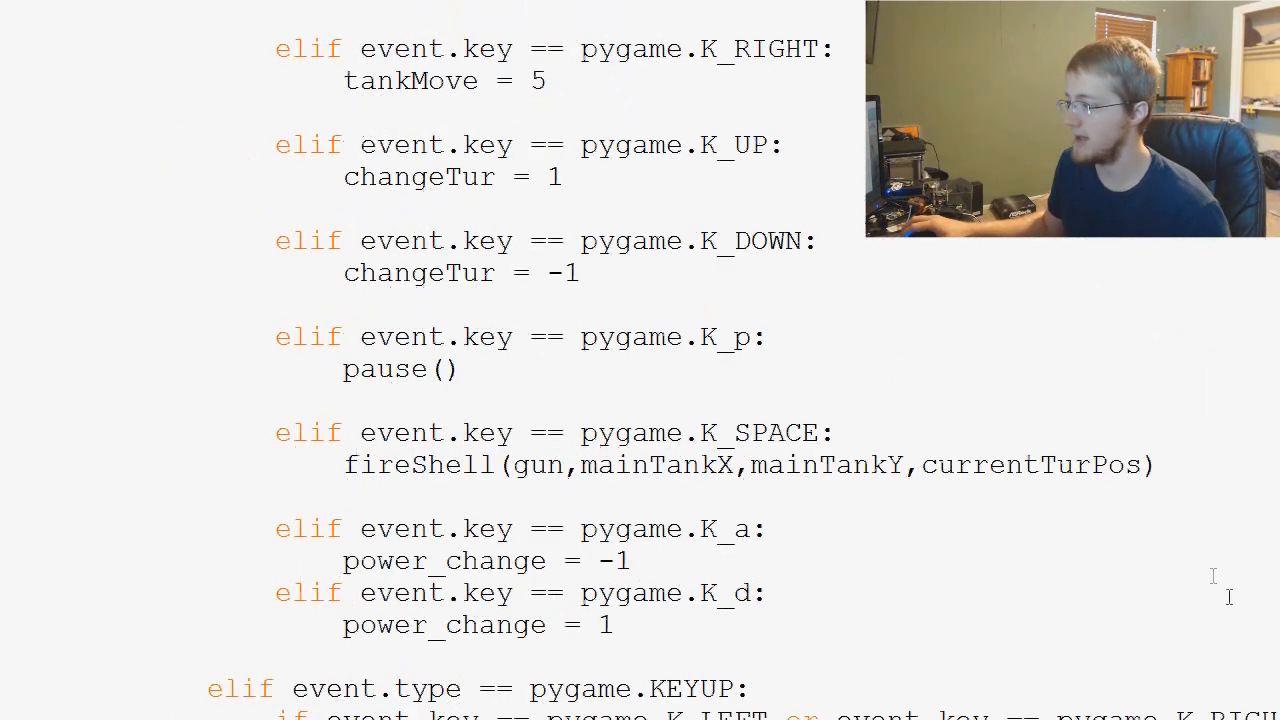
pyautogui.write(',')
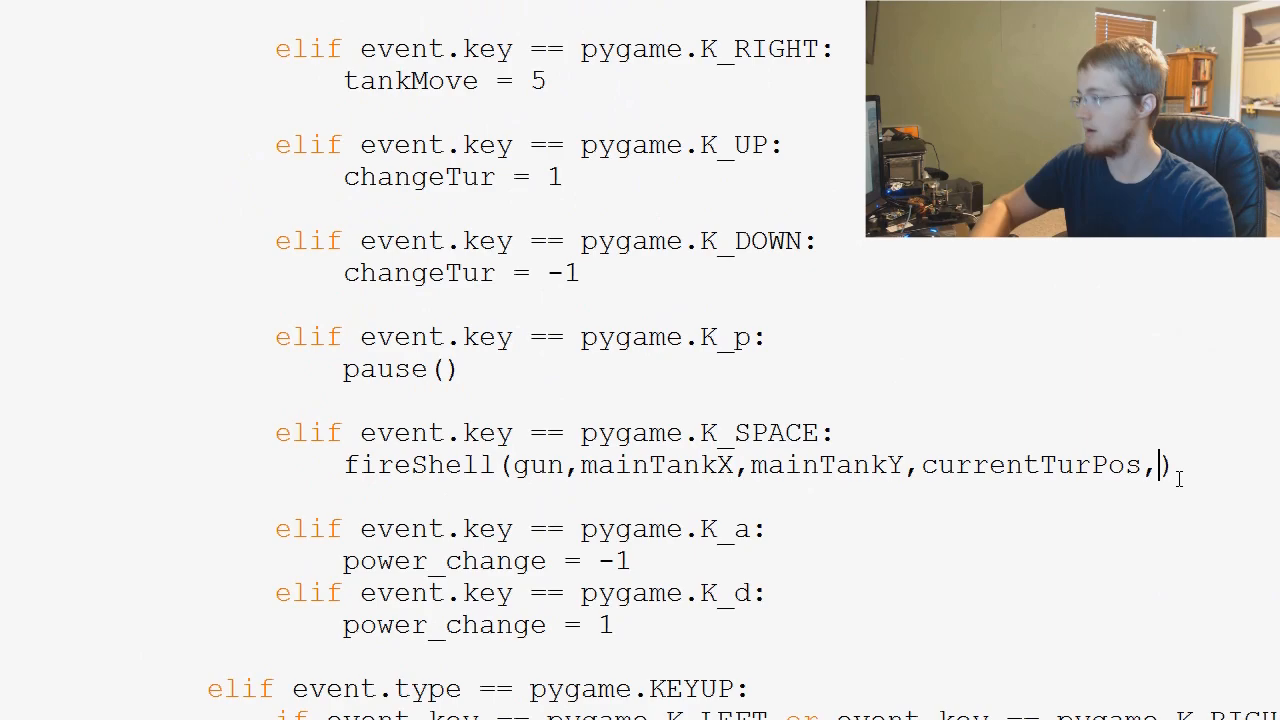
pyautogui.write('fire_power')
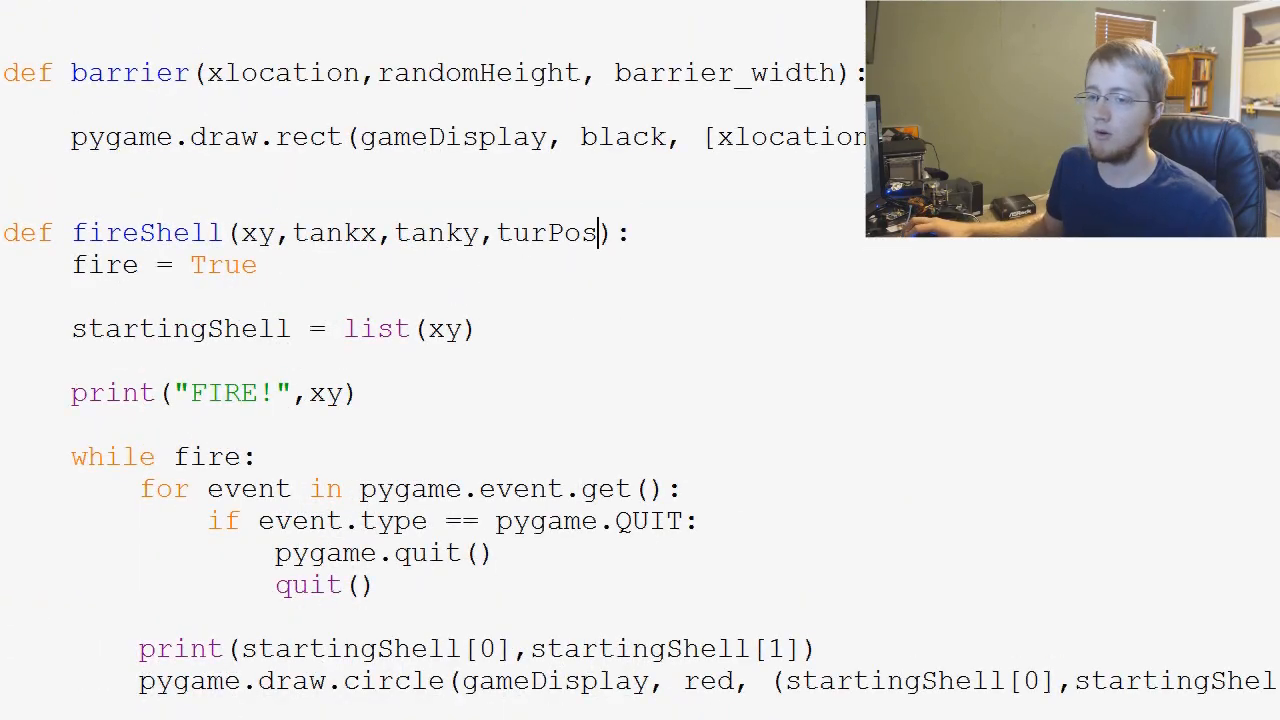
pyautogui.write(',')
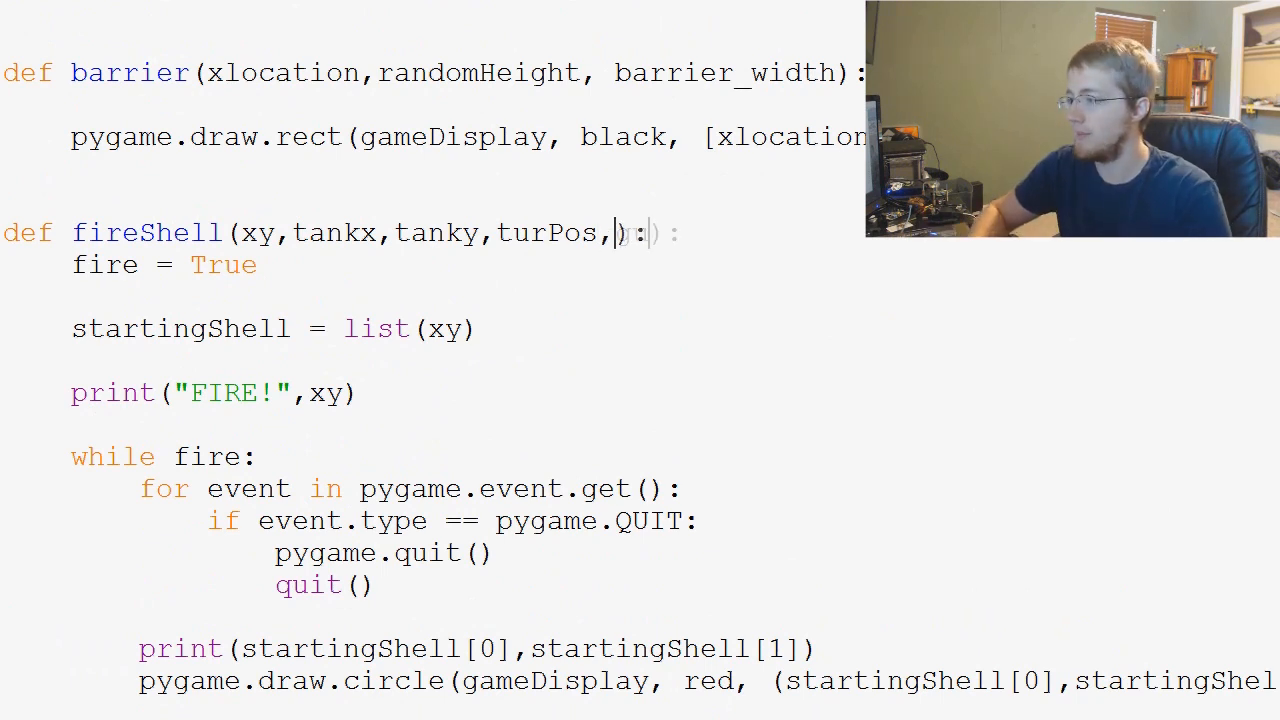
pyautogui.write('gun_p')
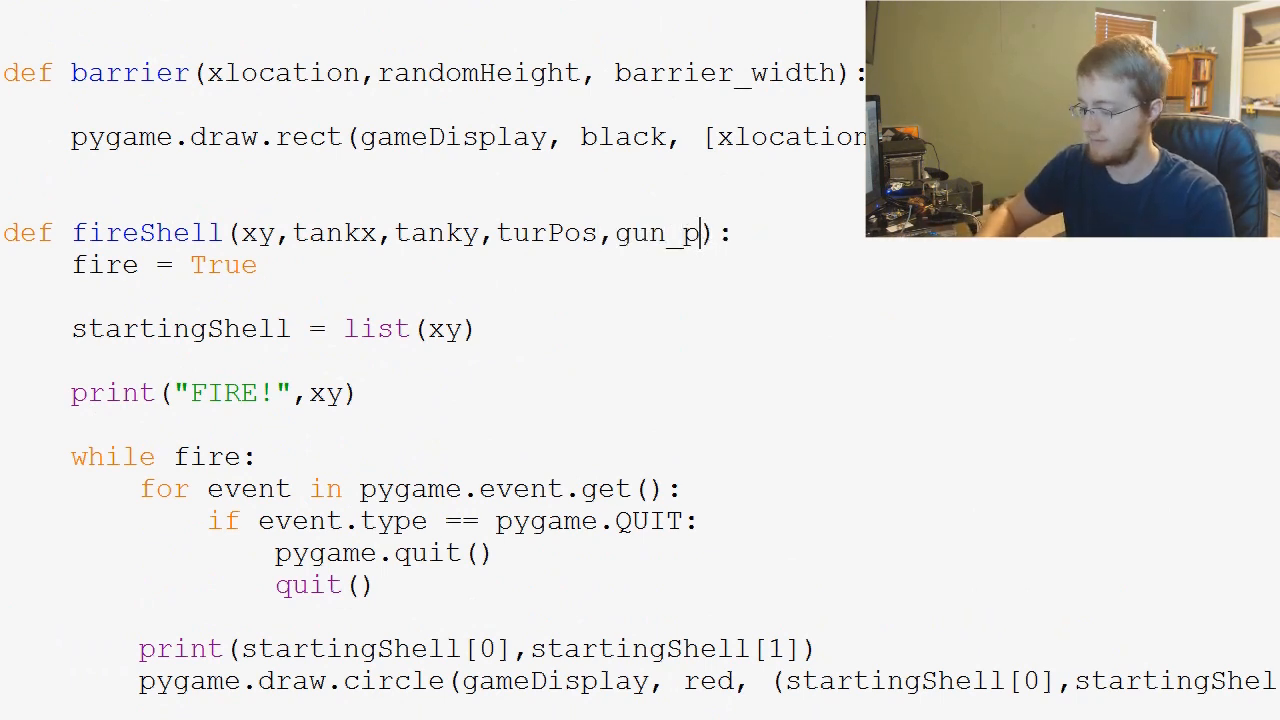
pyautogui.write('ower')
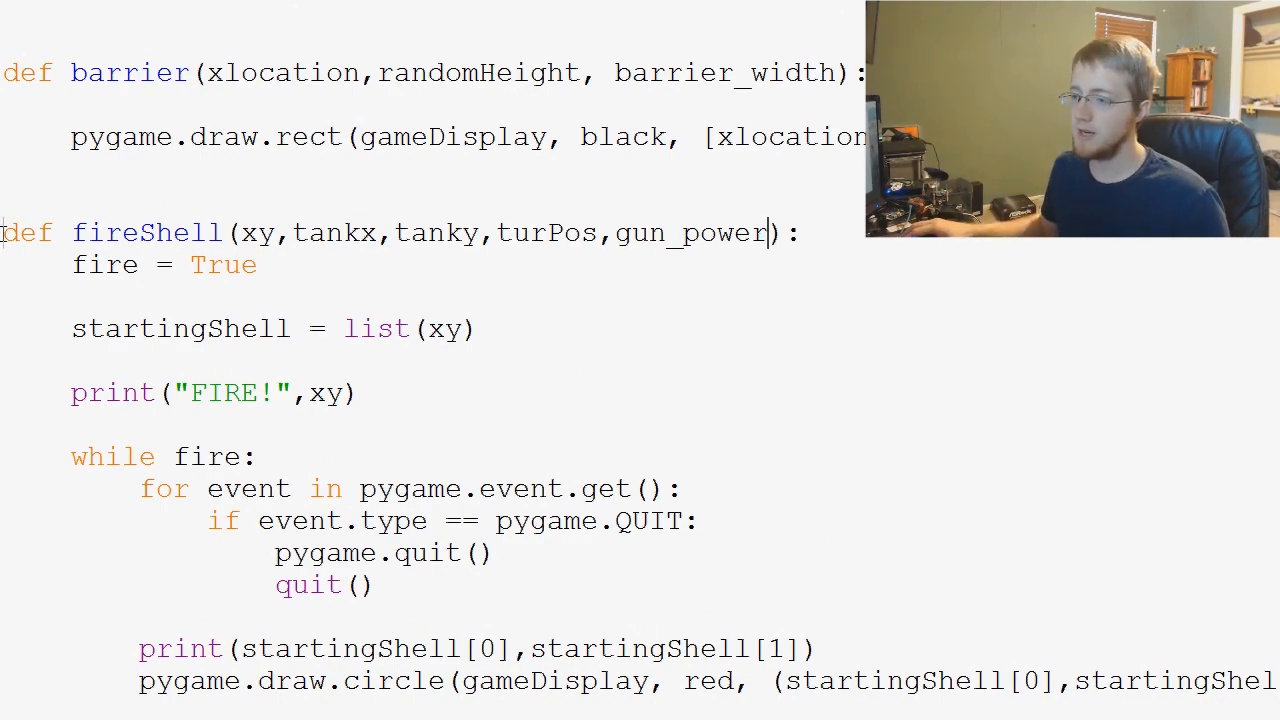
# Step: Rename the pasted copy fireShell2 and change its draw.circle colour from red to green
pyautogui.scroll(-3)
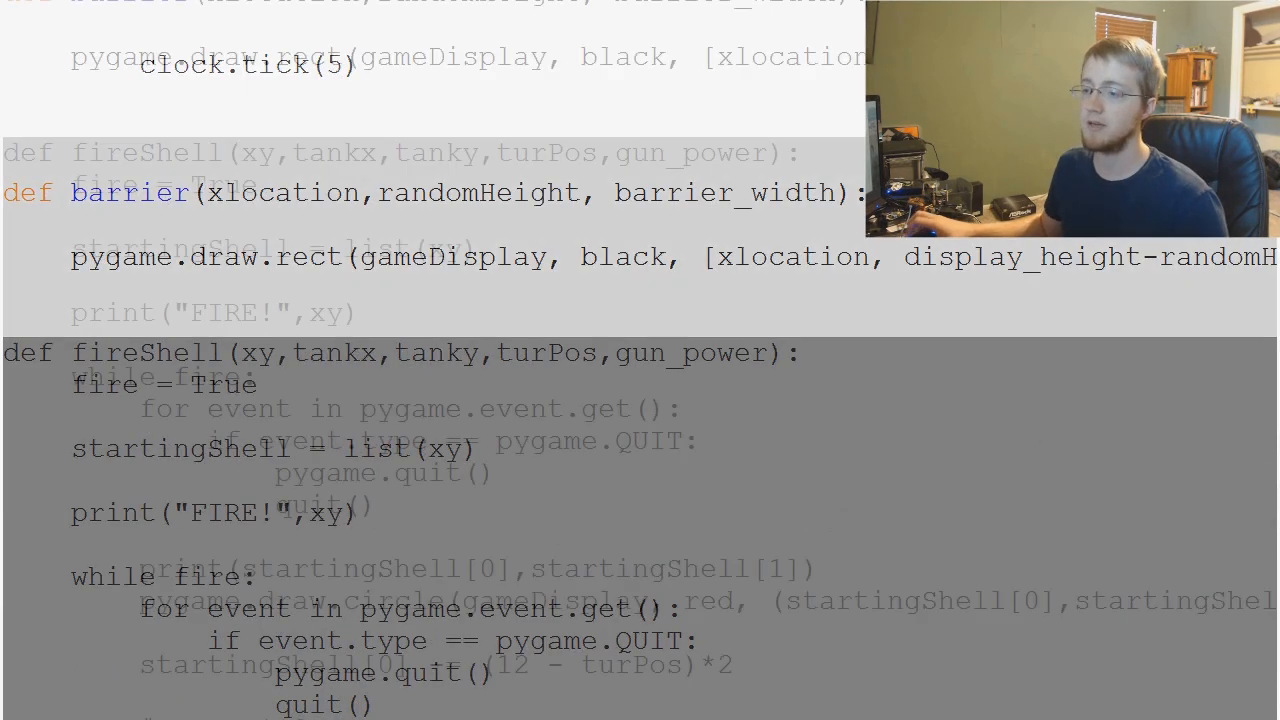
pyautogui.scroll(-3)
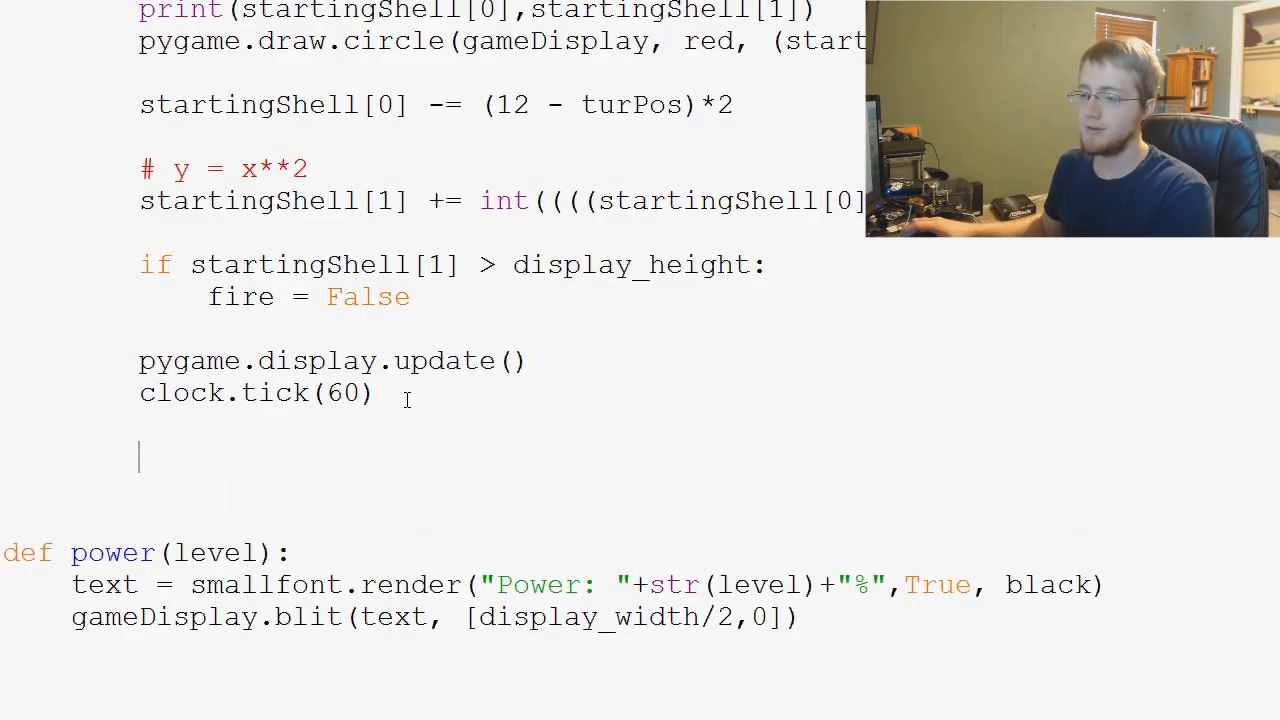
pyautogui.scroll(-3)
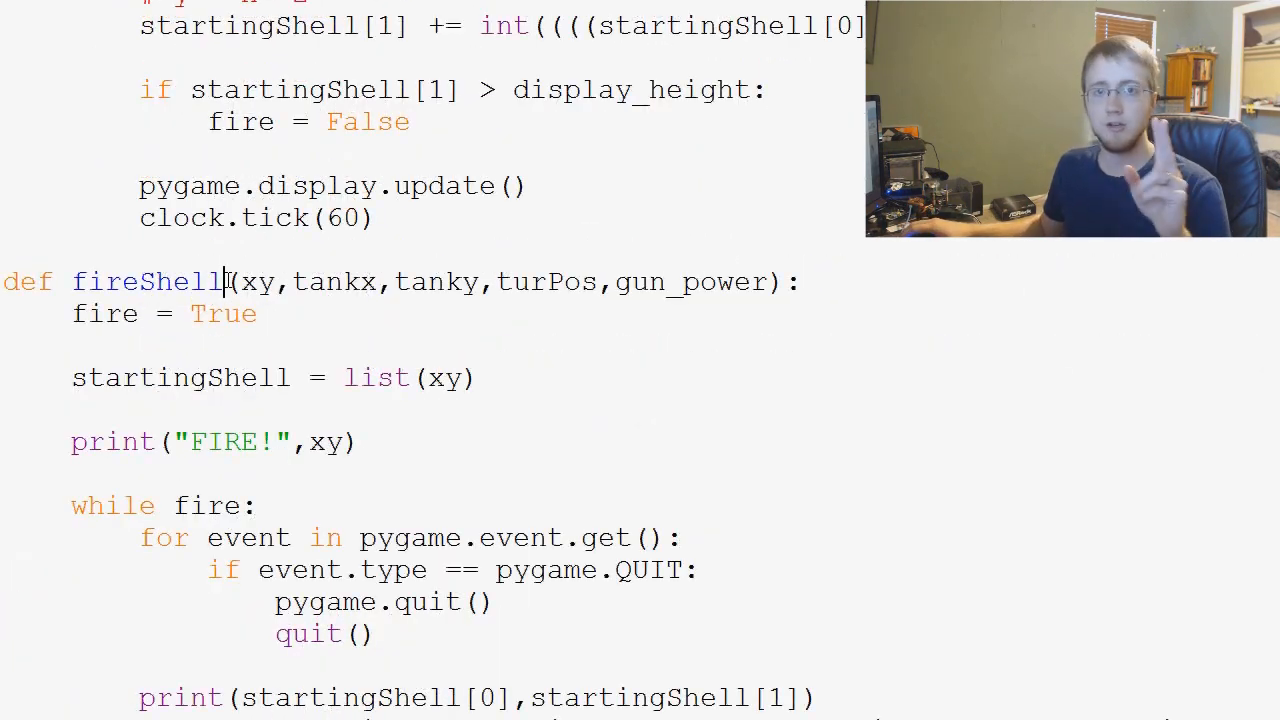
pyautogui.write('2')
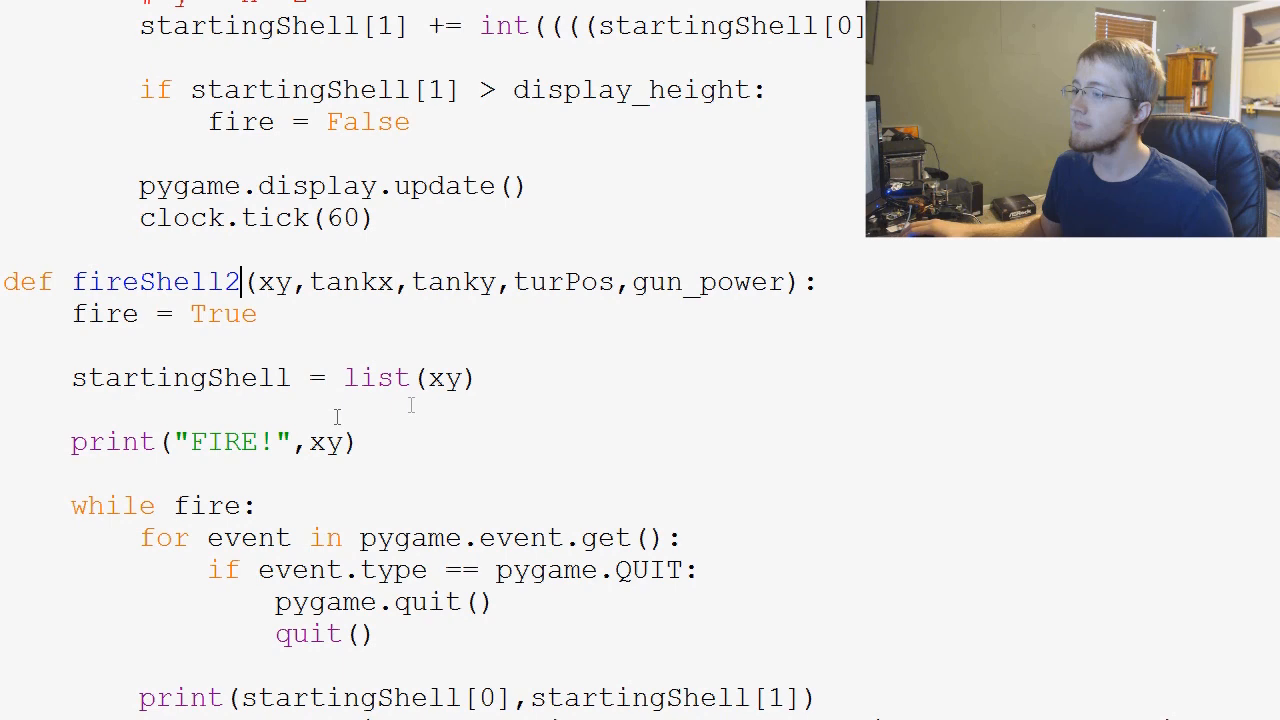
pyautogui.scroll(-3)
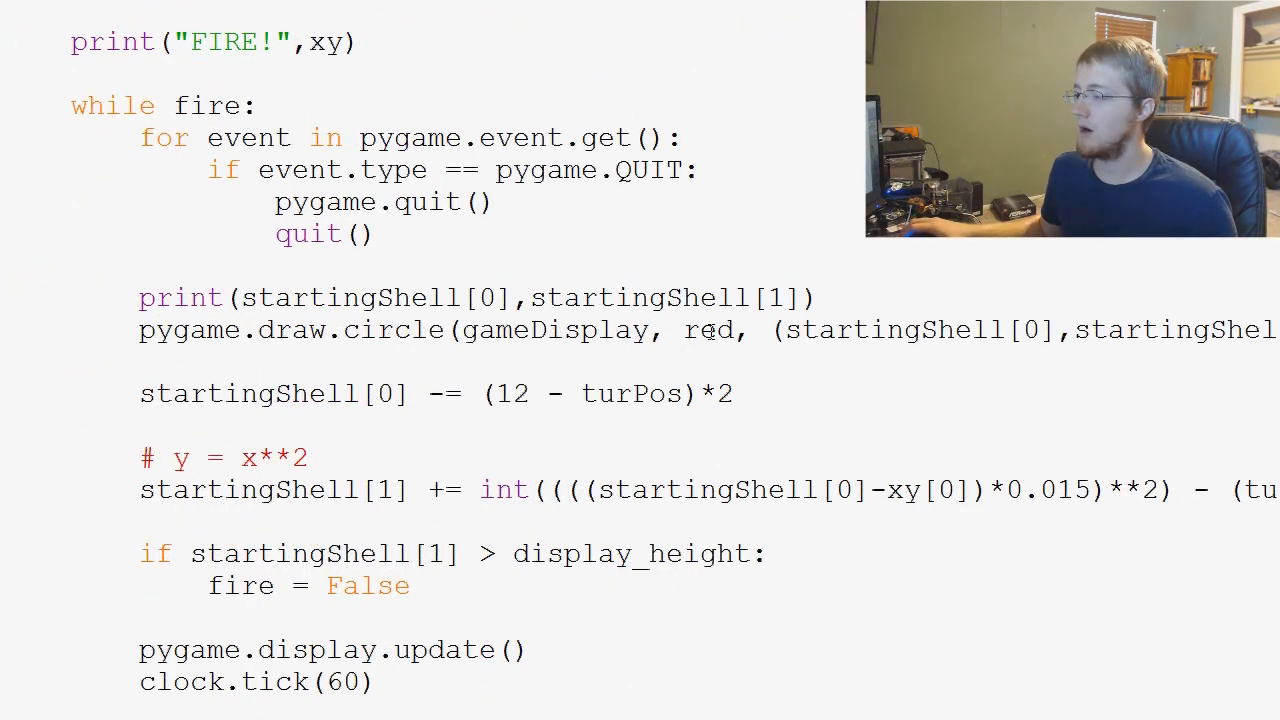
pyautogui.write('green')
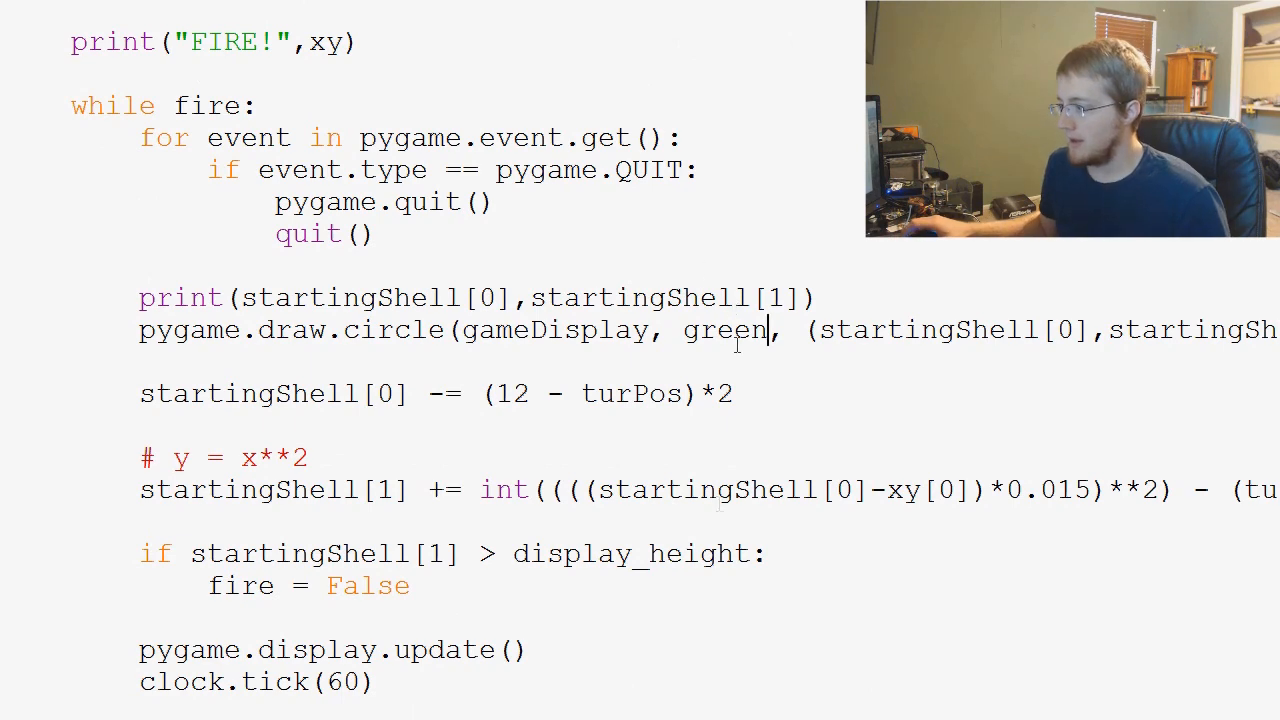
pyautogui.scroll(-3)
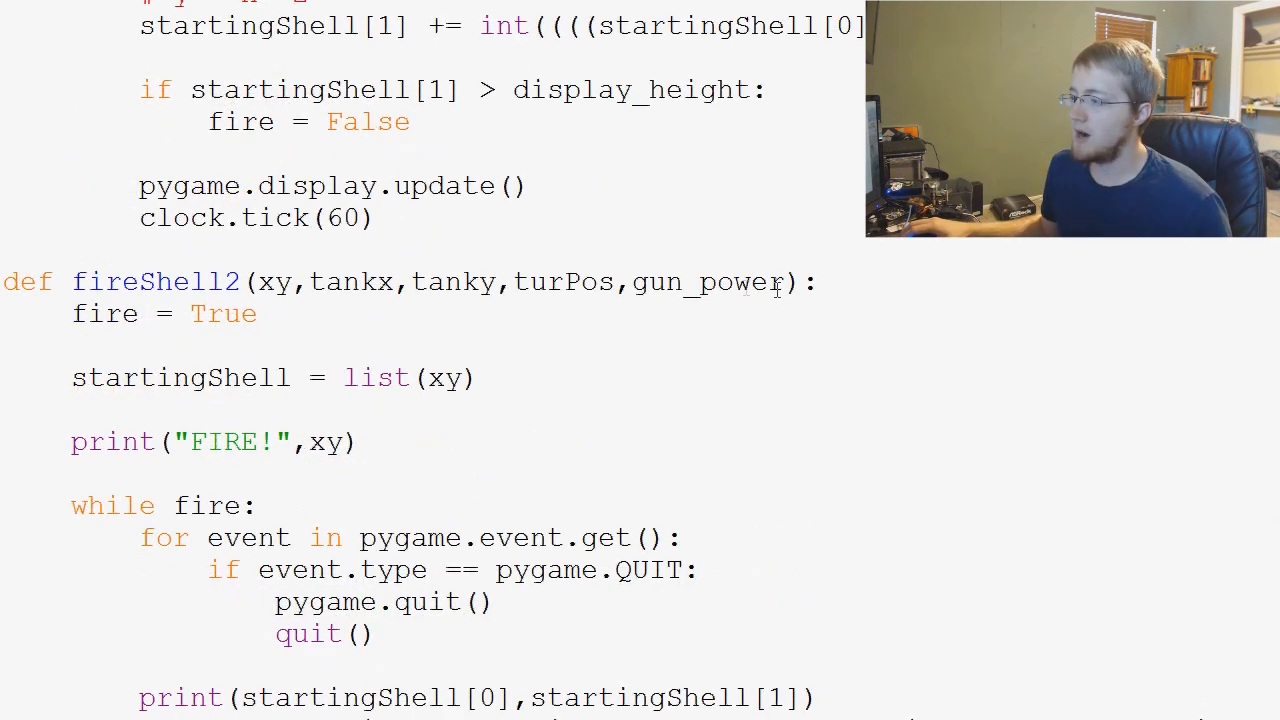
pyautogui.doubleClick(708, 282)
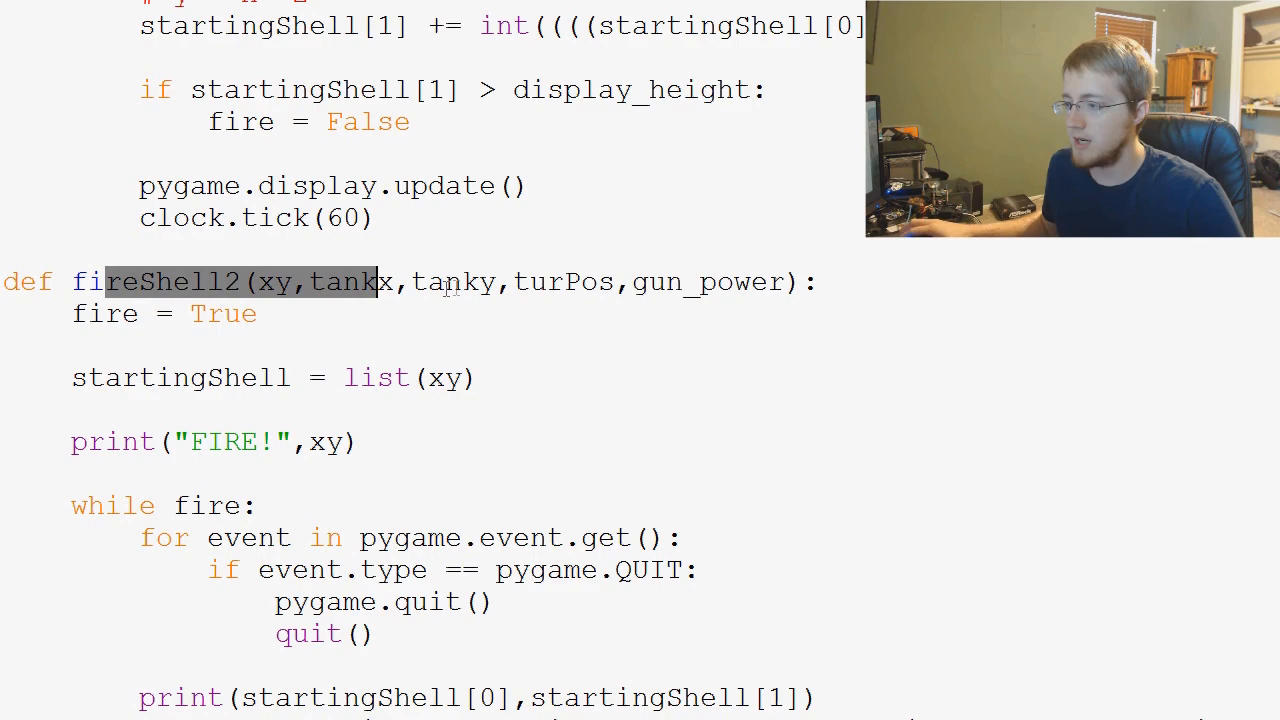
pyautogui.scroll(-3)
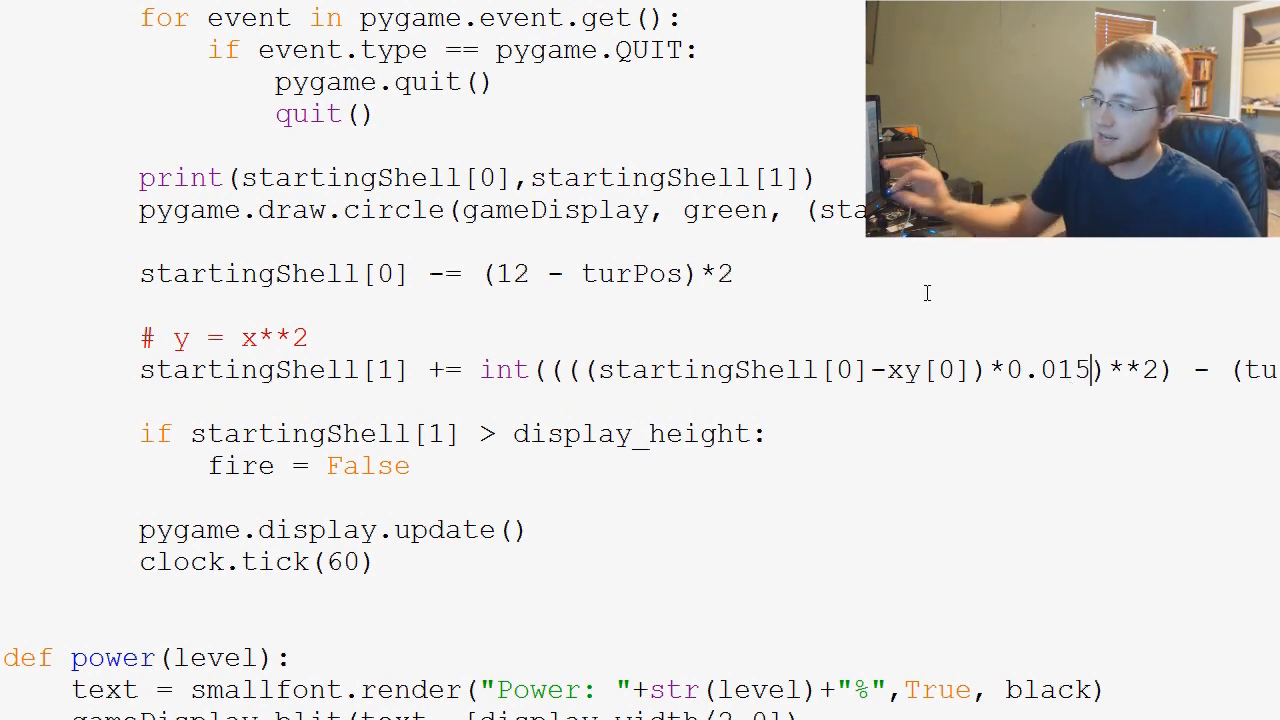
pyautogui.doubleClick(1064, 368)
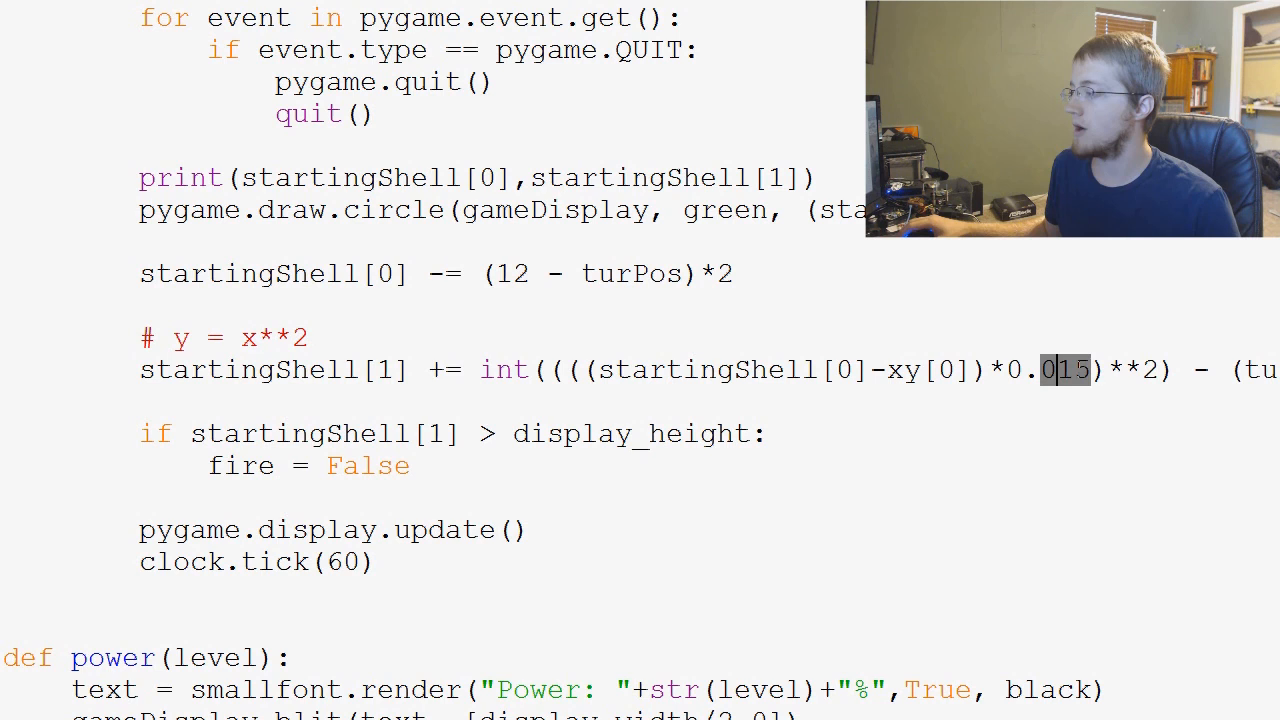
# Step: Divide the 0.015 curve factor in the startingShell[1] formula by (gun_power...)
pyautogui.click(1068, 370)
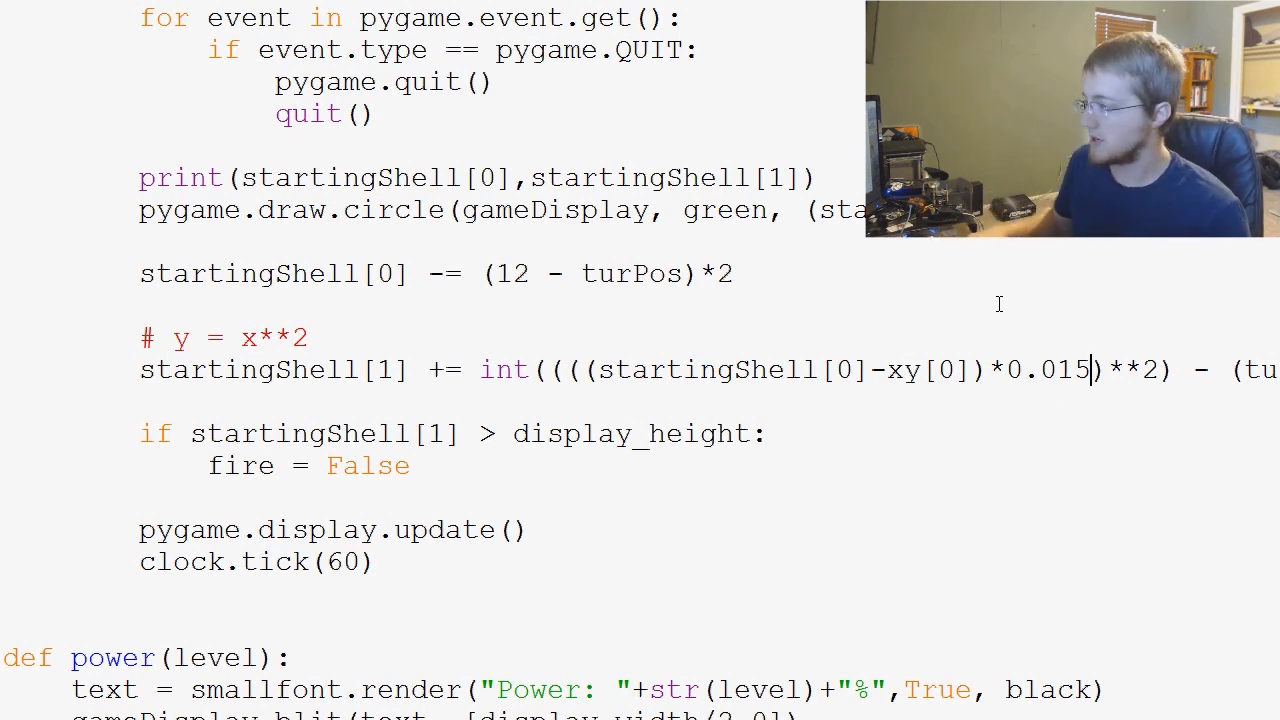
pyautogui.write('/')
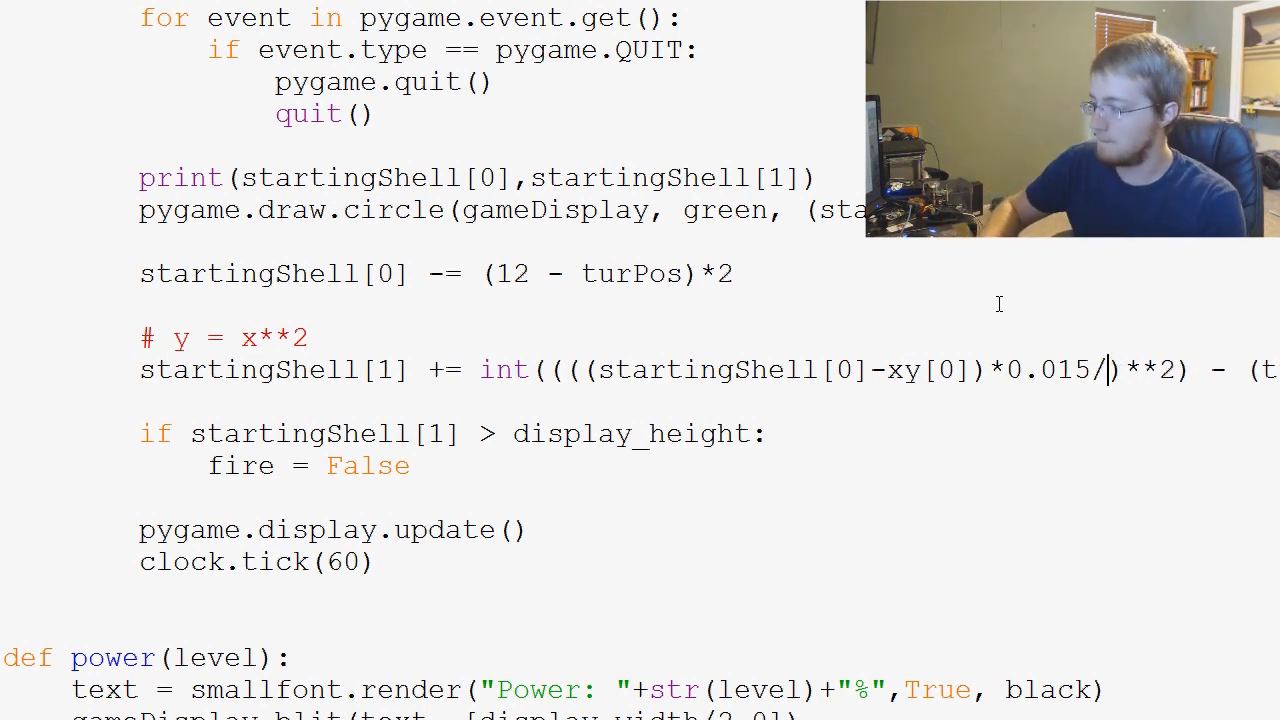
pyautogui.write('()')
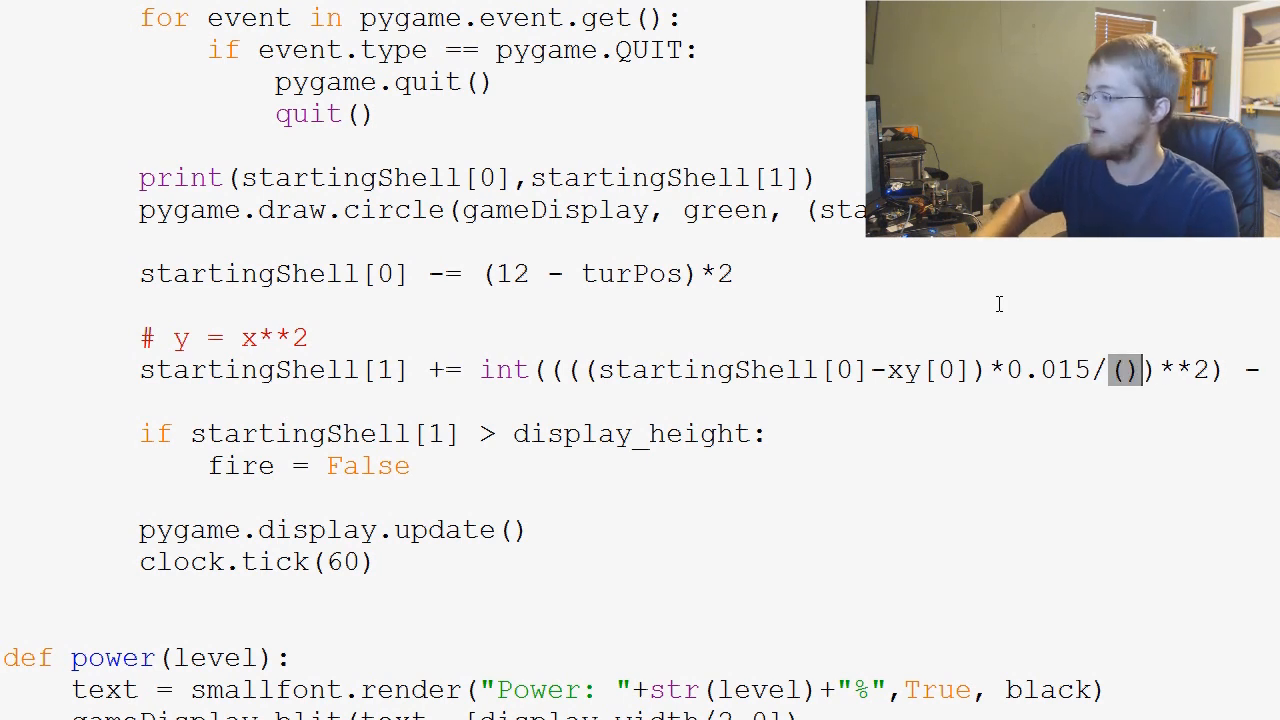
pyautogui.write('gun+')
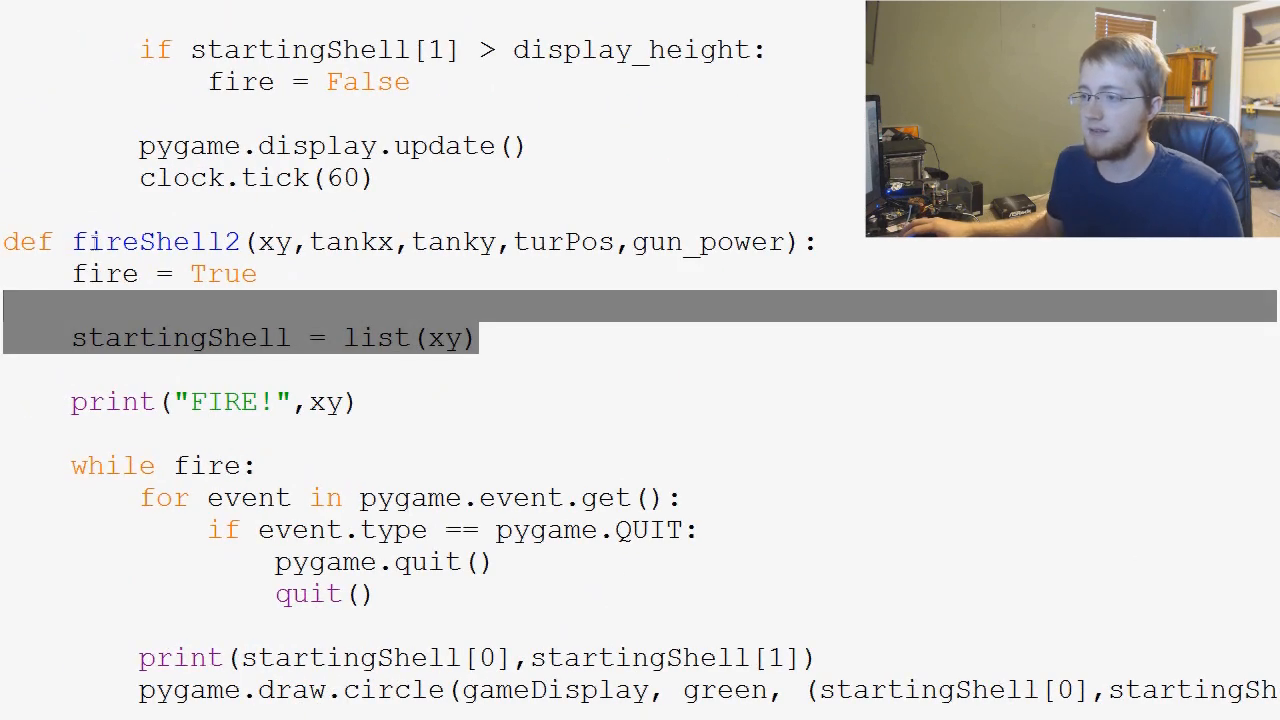
# Step: Review the game loop code and run the Tanks module to the welcome screen
pyautogui.doubleClick(156, 240)
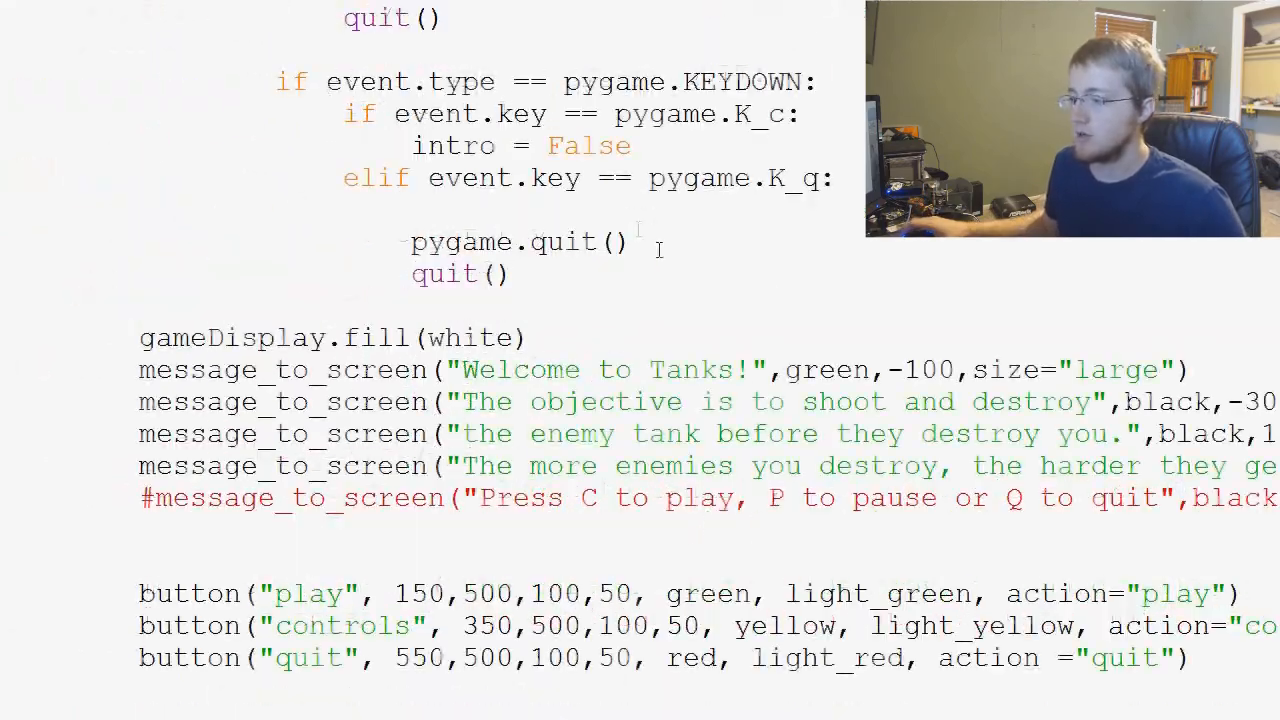
pyautogui.scroll(-3)
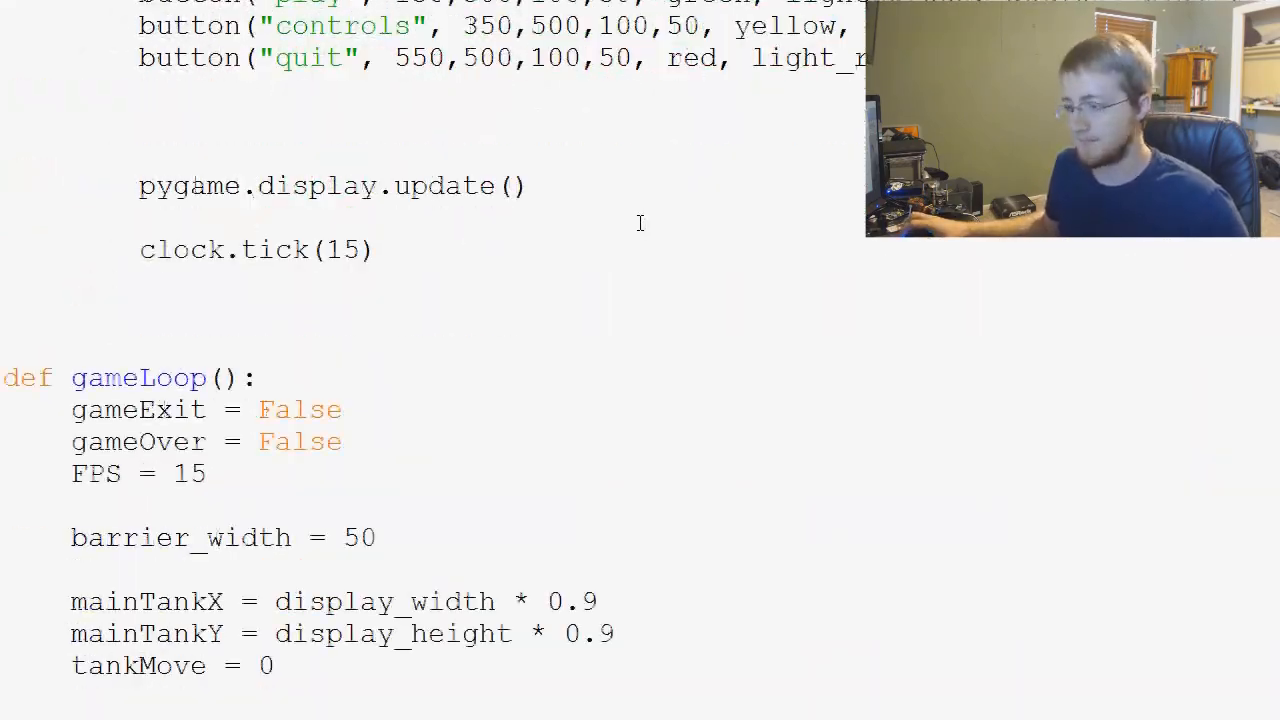
pyautogui.scroll(-3)
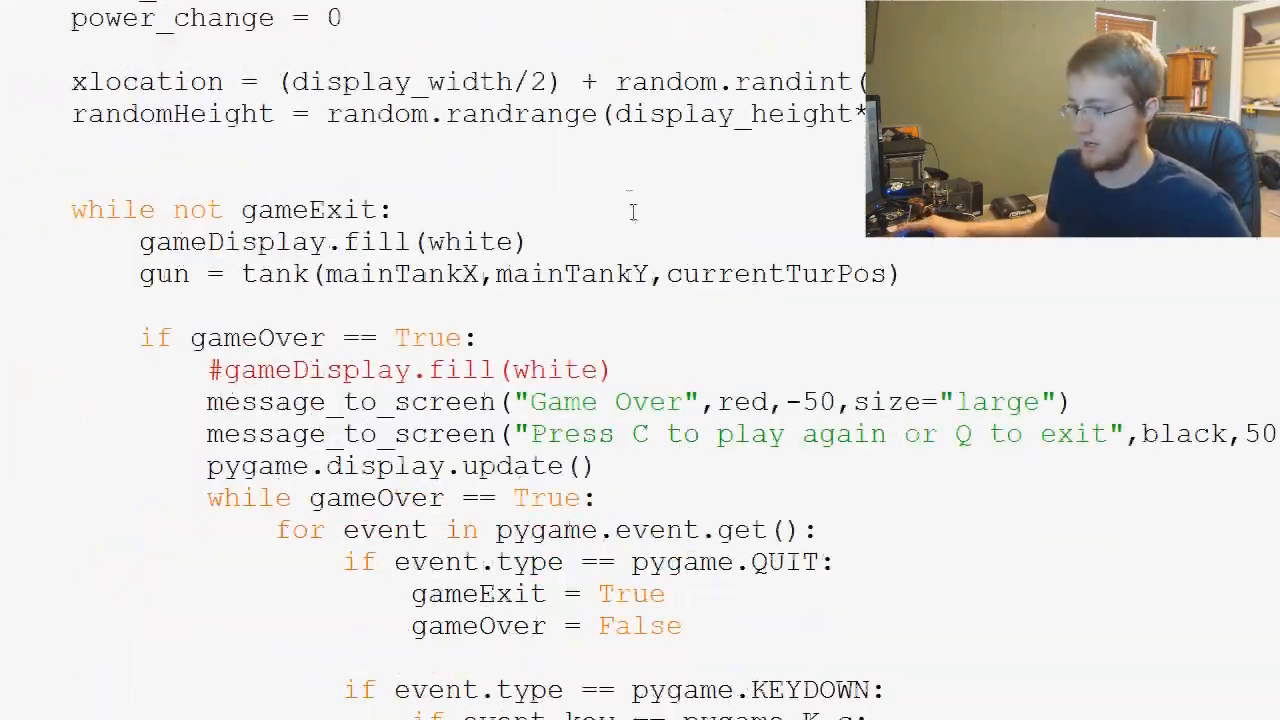
pyautogui.scroll(-3)
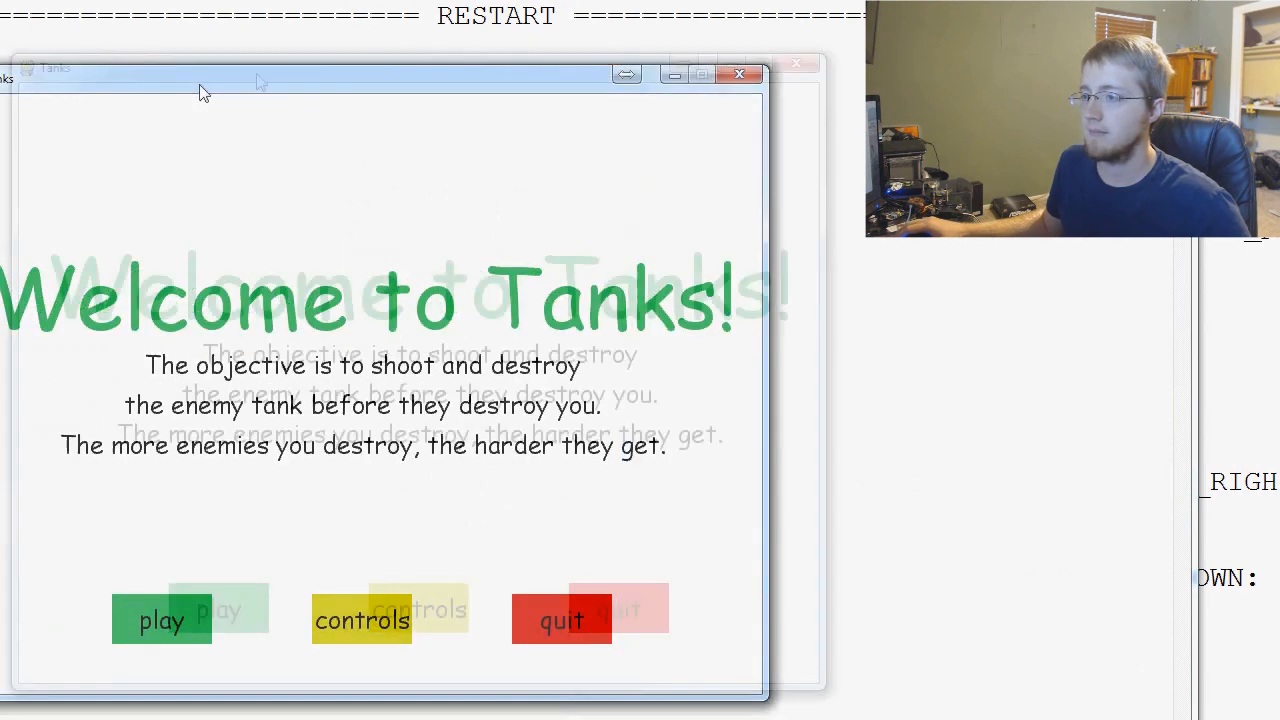
# Step: Start a round from the welcome screen, showing the tank with a 20% power readout
pyautogui.click(160, 620)
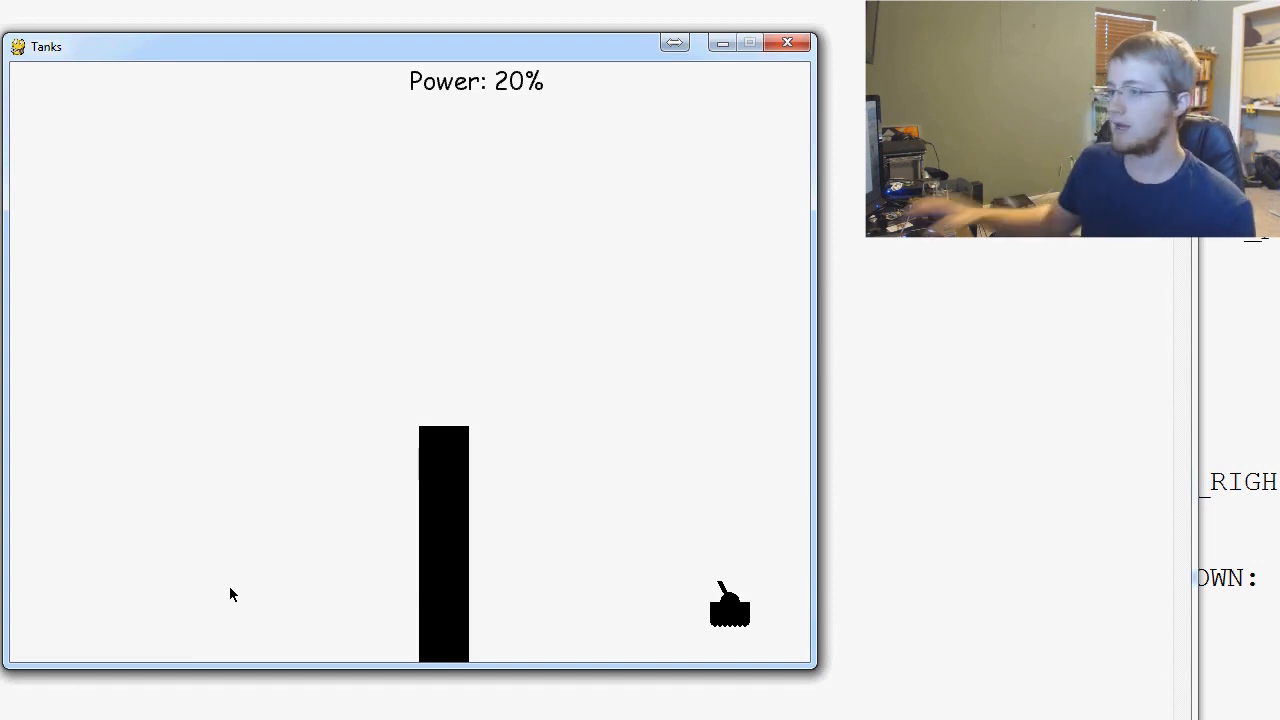
# Step: Kill the running Tanks game and scroll back to the fireShell definition with gun_power
pyautogui.click(788, 42)
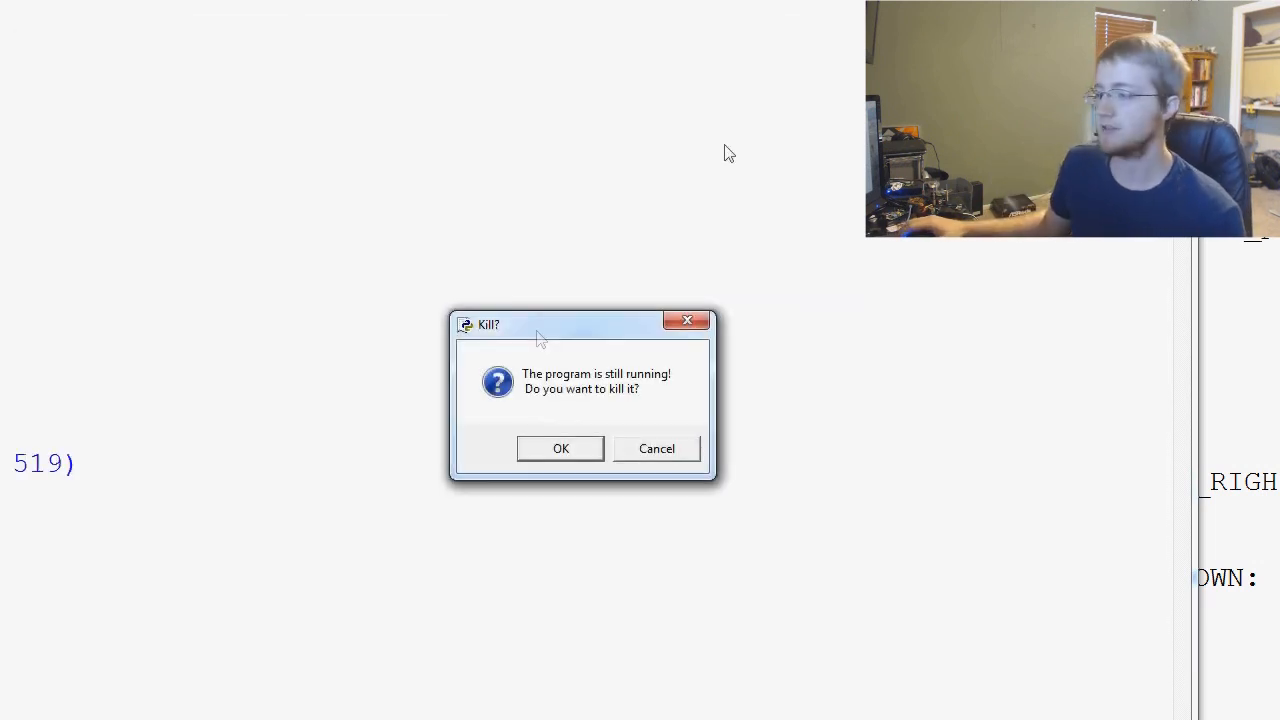
pyautogui.click(560, 448)
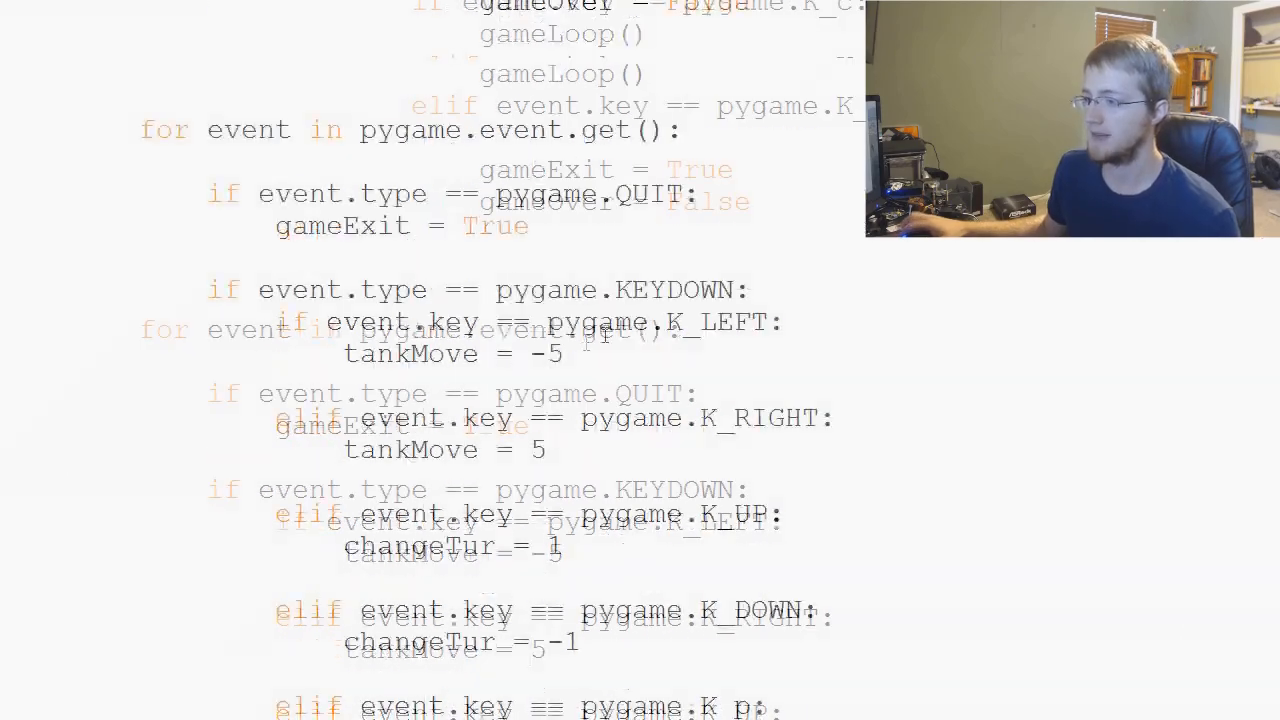
pyautogui.scroll(-3)
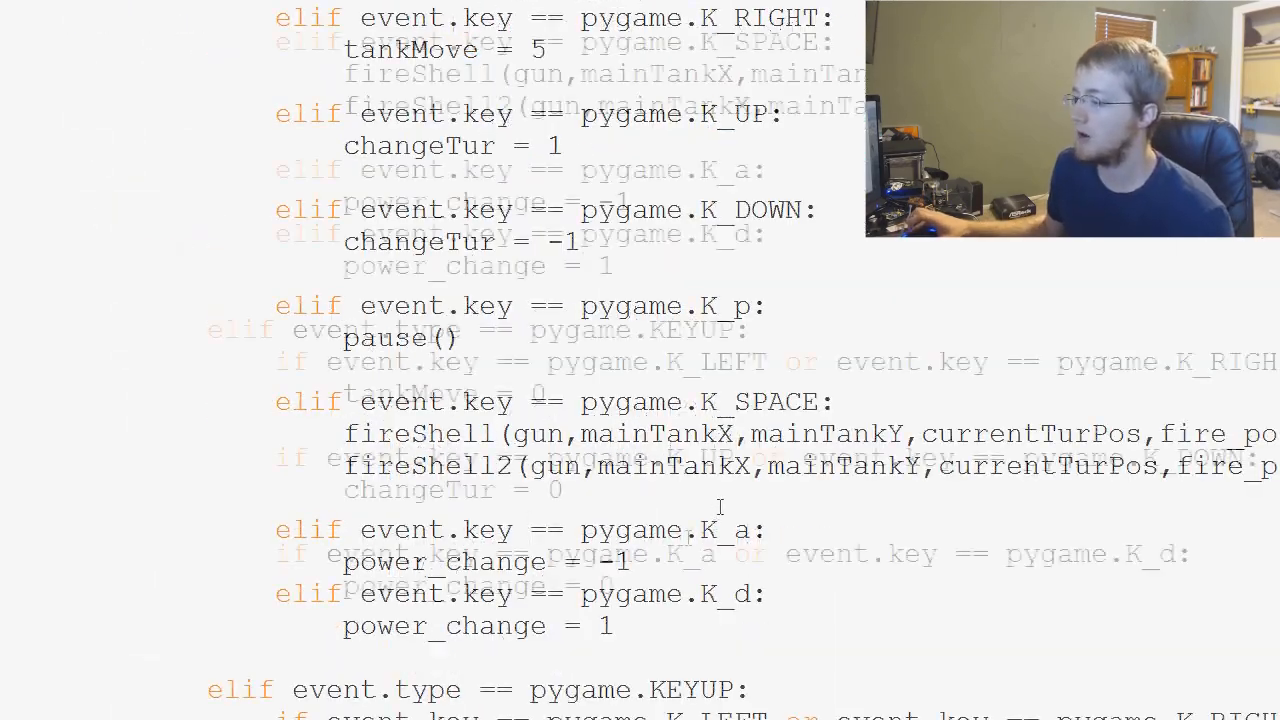
pyautogui.scroll(-3)
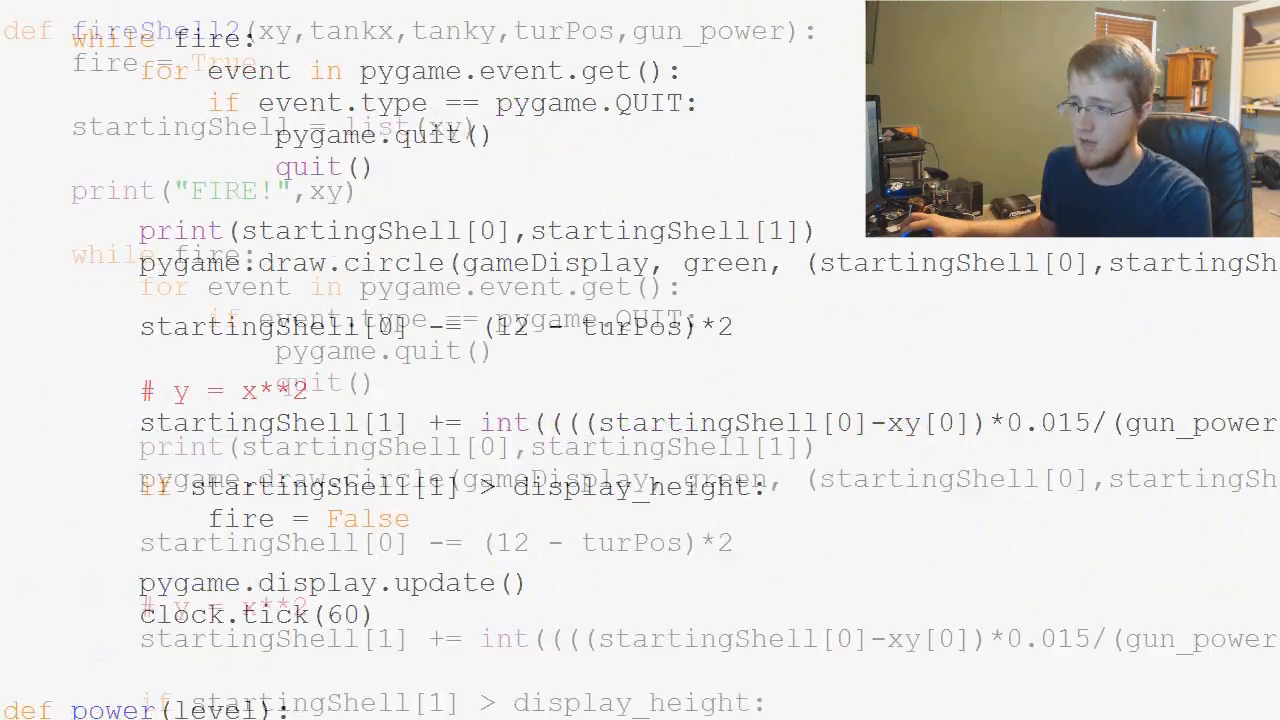
pyautogui.scroll(-3)
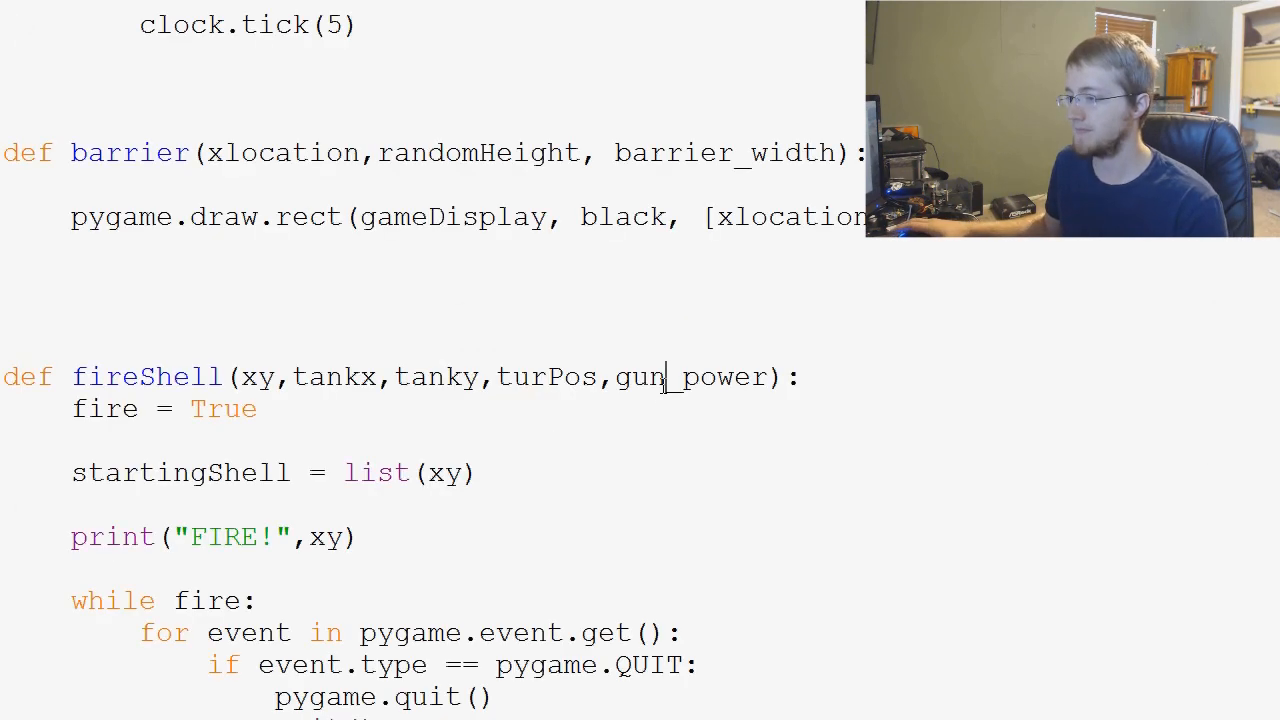
# Step: Change the shell's draw.circle colour from green to red, rerun Tanks and start a round
pyautogui.scroll(-3)
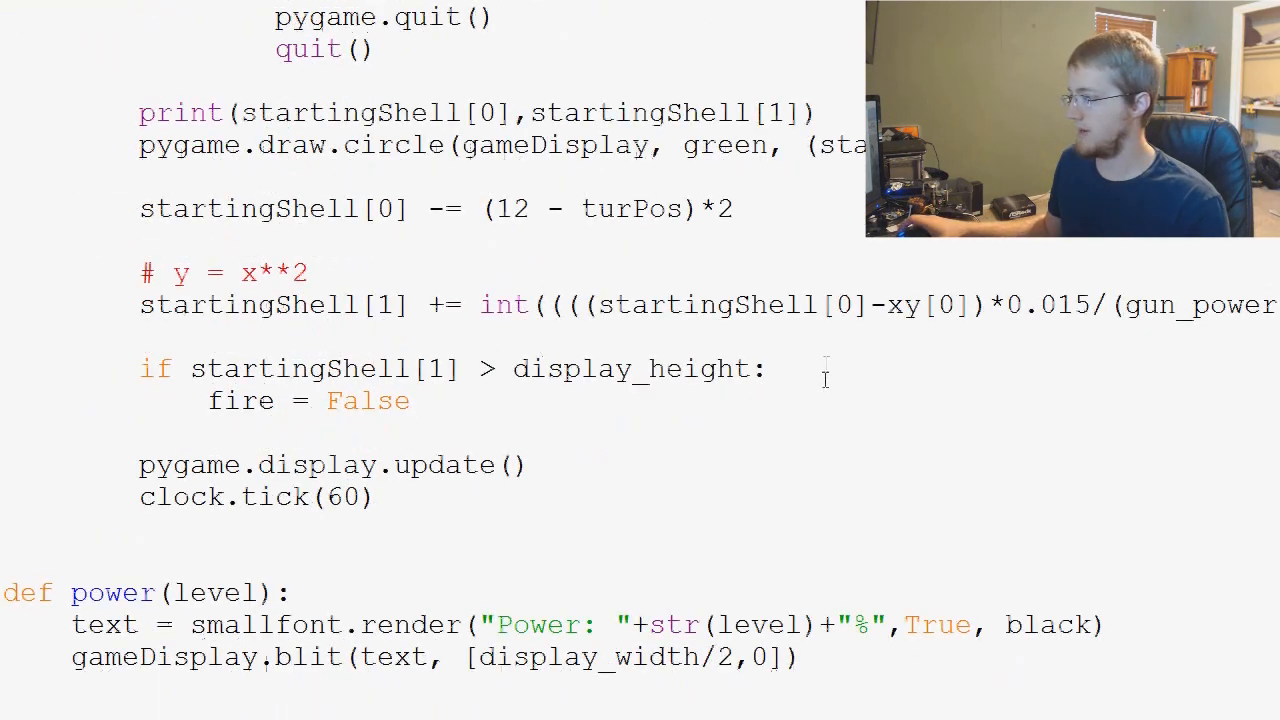
pyautogui.doubleClick(724, 144)
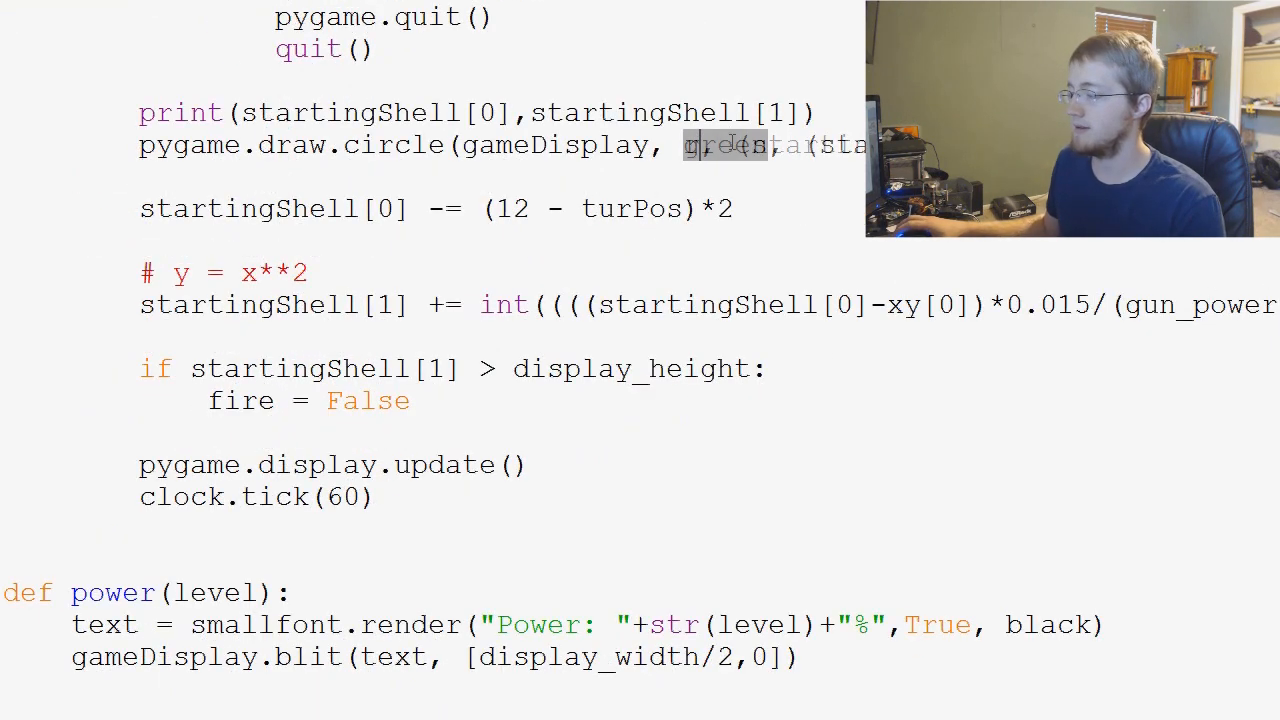
pyautogui.write('red')
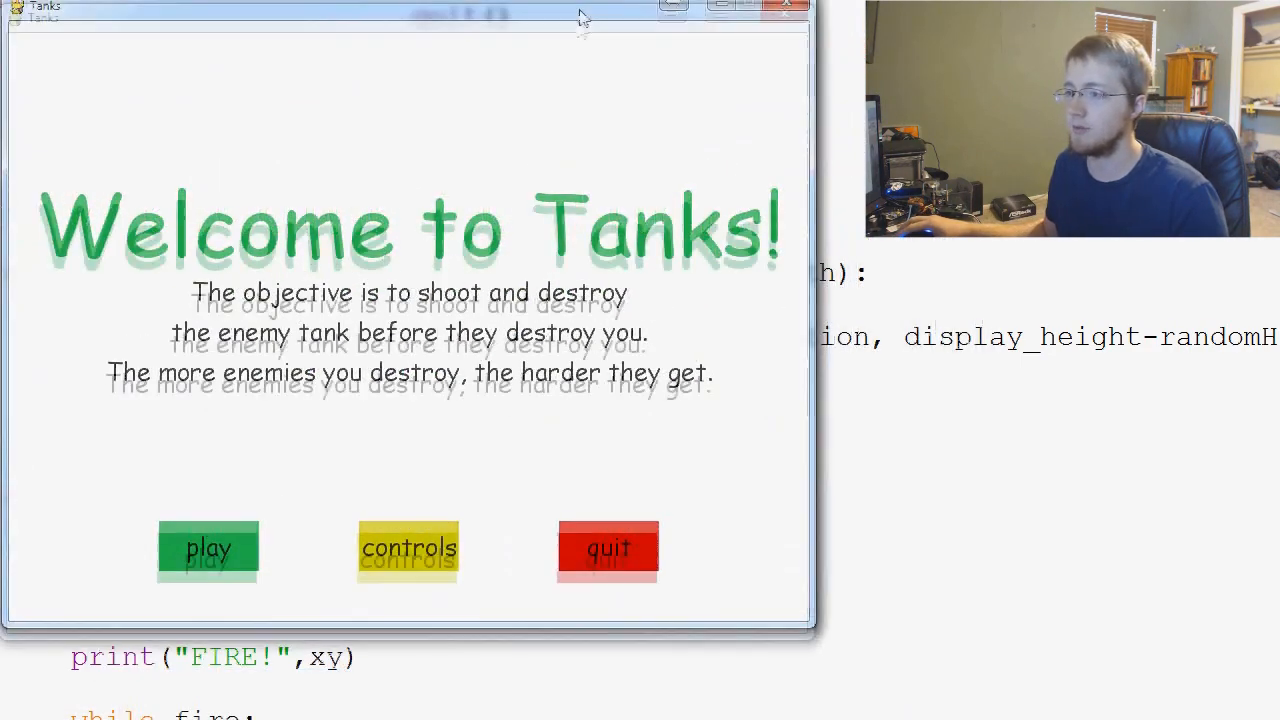
pyautogui.click(208, 550)
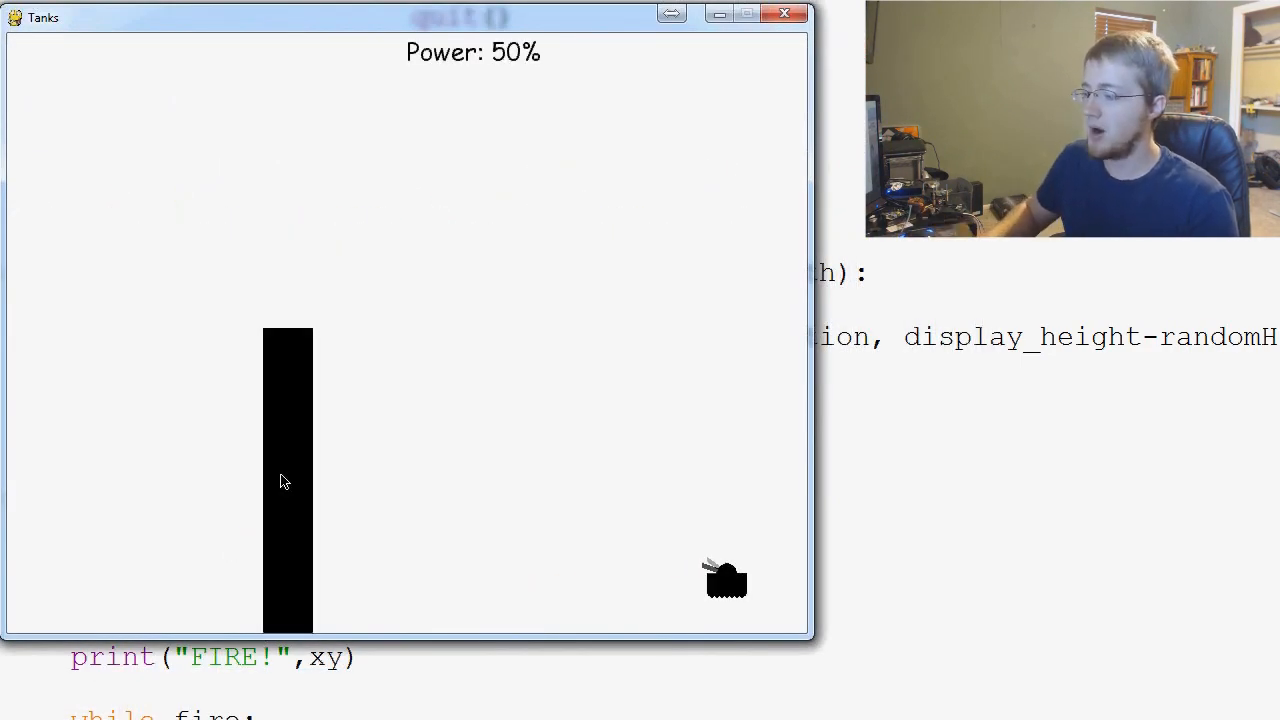